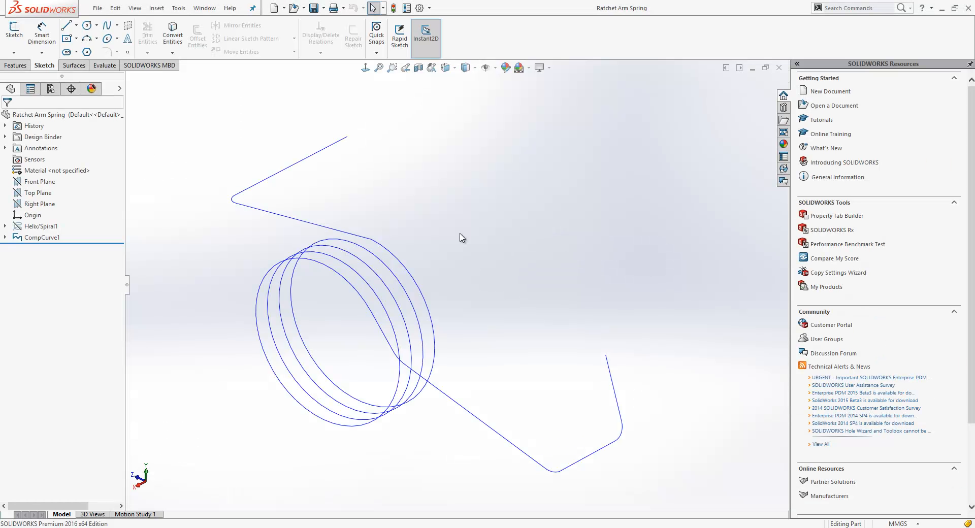
pyautogui.moveTo(487, 340)
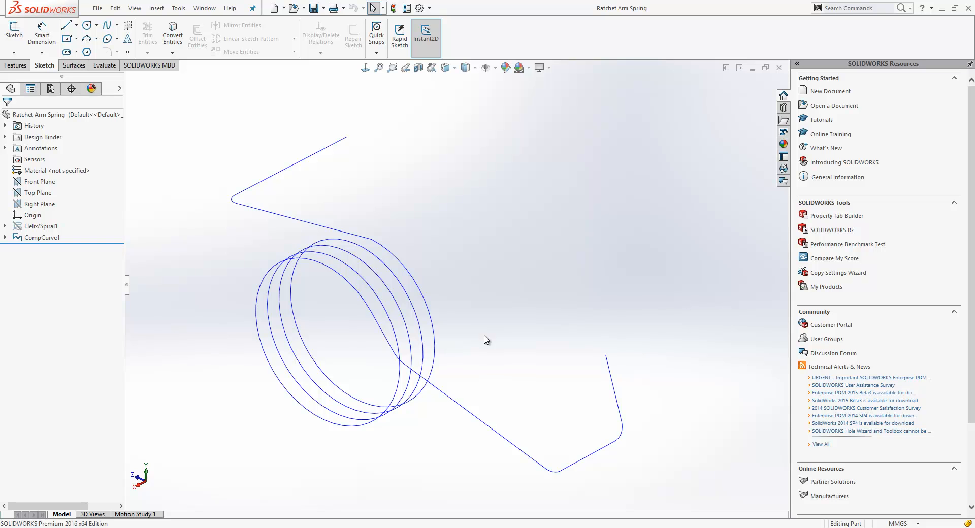
pyautogui.moveTo(372, 161)
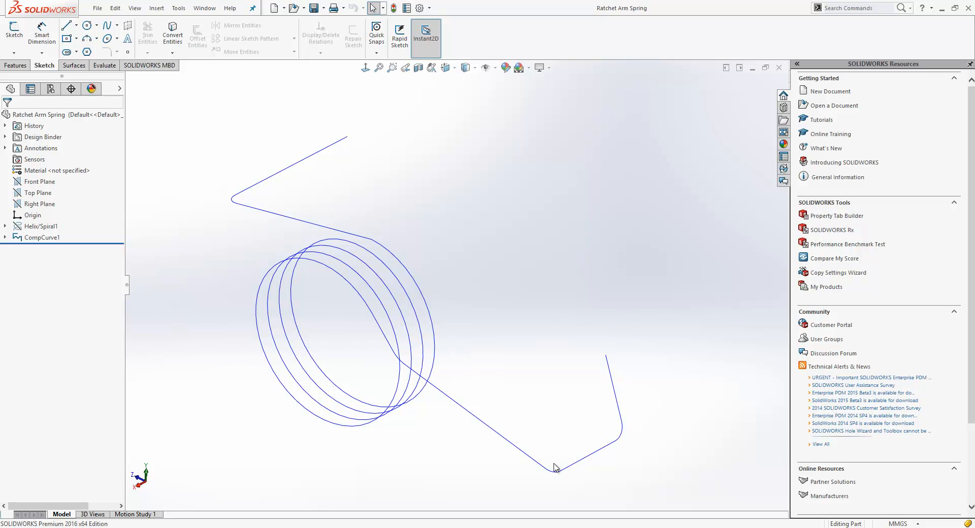
pyautogui.moveTo(435, 241)
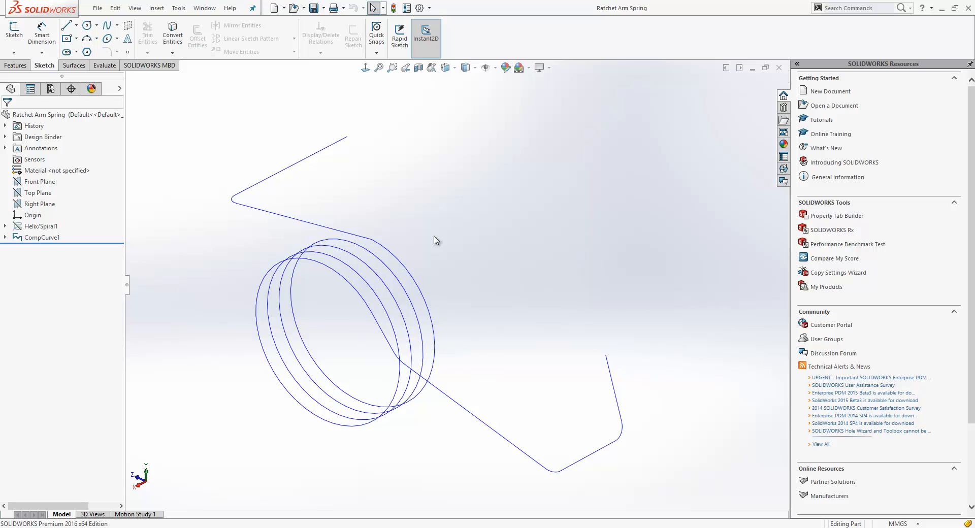
pyautogui.moveTo(356, 178)
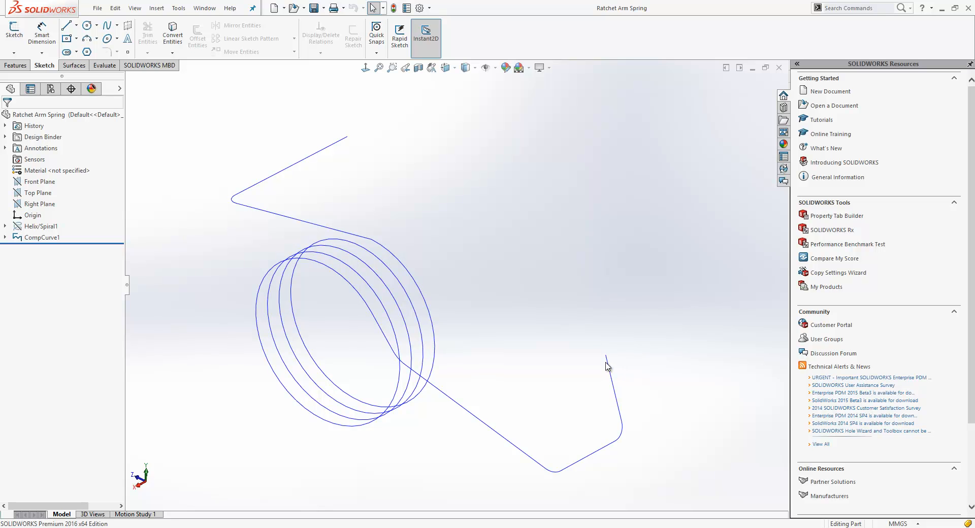
pyautogui.moveTo(607, 355)
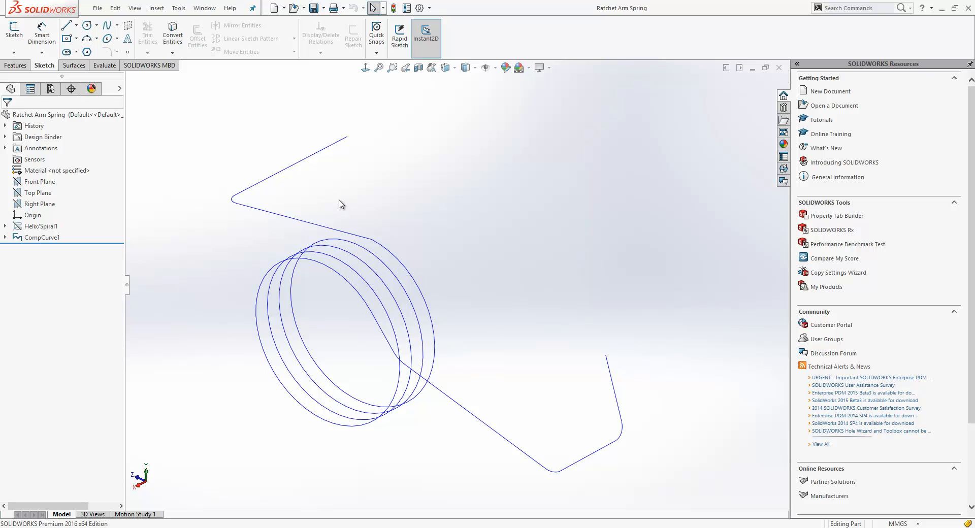
# Sweep a 1 mm circular profile along CompCurve1 to create the spring solid Sweep1.
pyautogui.rightClick(342, 205)
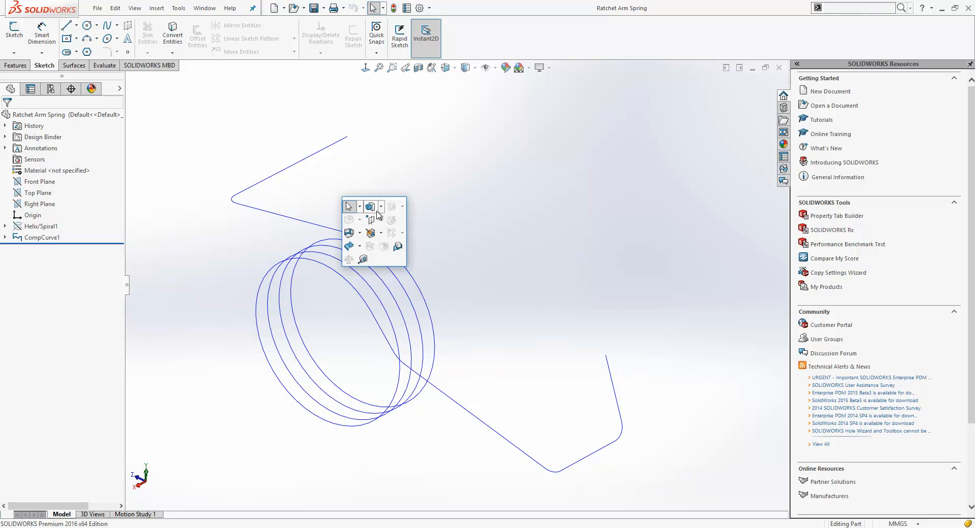
pyautogui.click(369, 206)
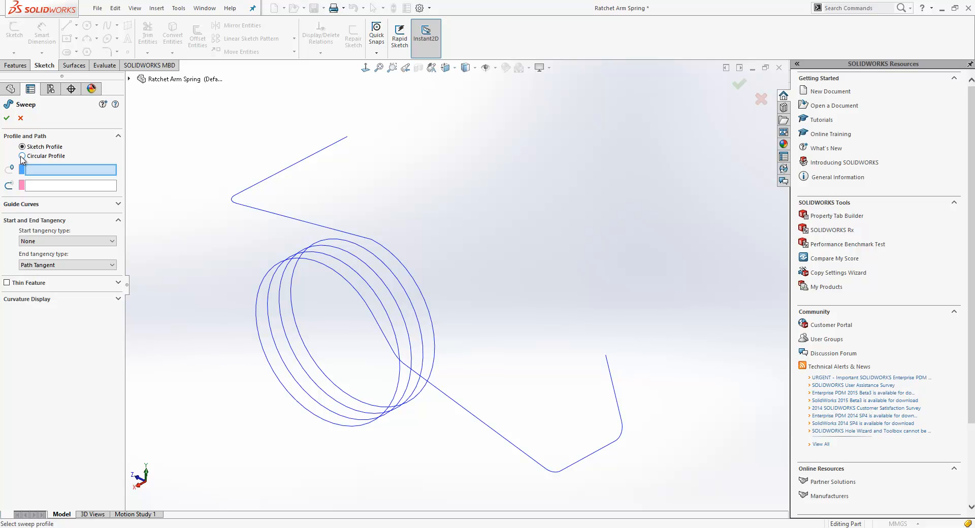
pyautogui.click(21, 156)
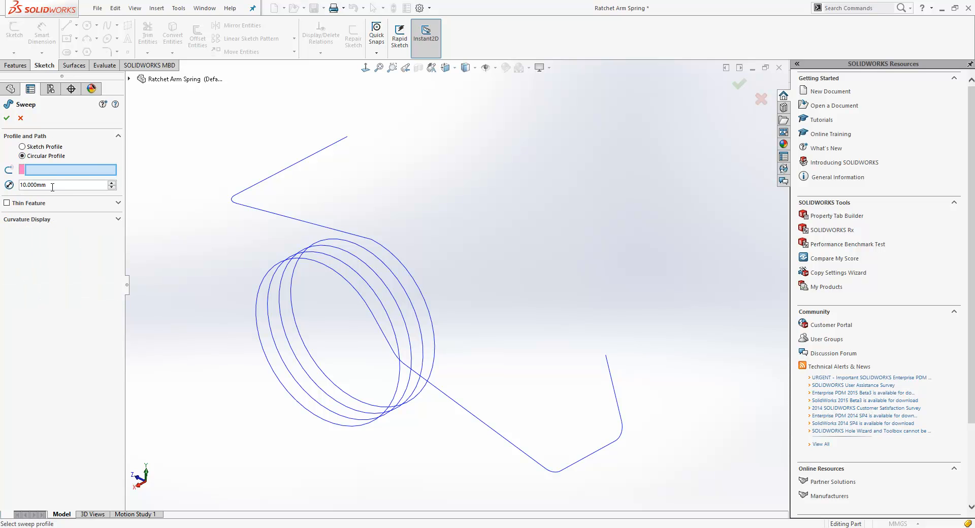
pyautogui.tripleClick(62, 185)
pyautogui.write('1.000')
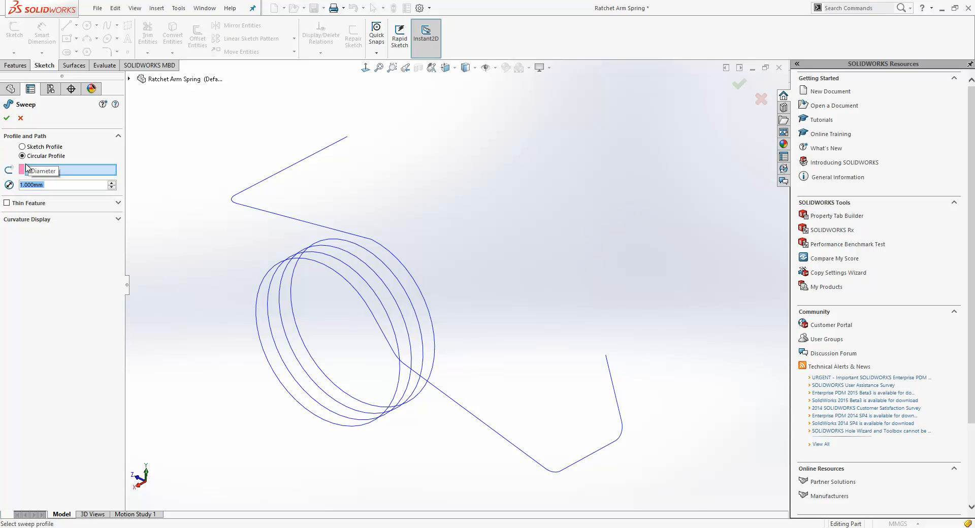
pyautogui.click(342, 311)
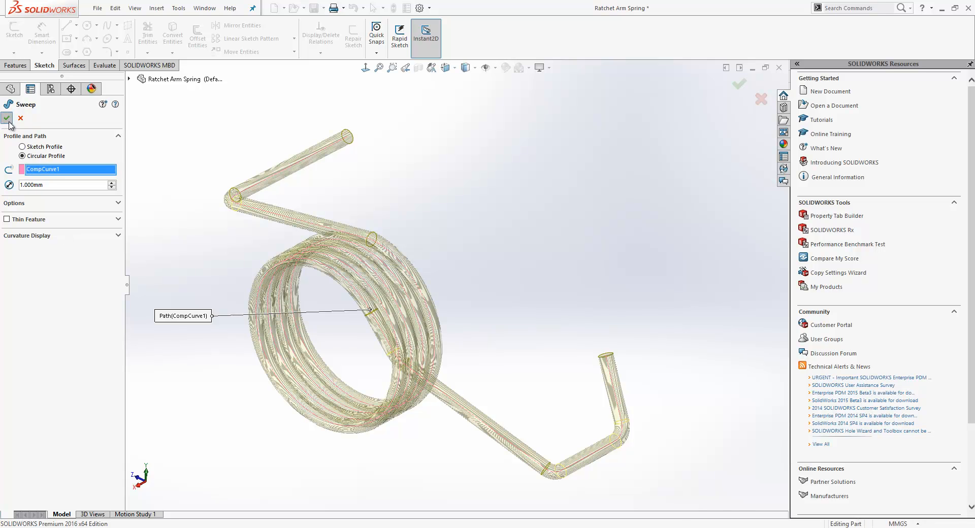
pyautogui.click(7, 118)
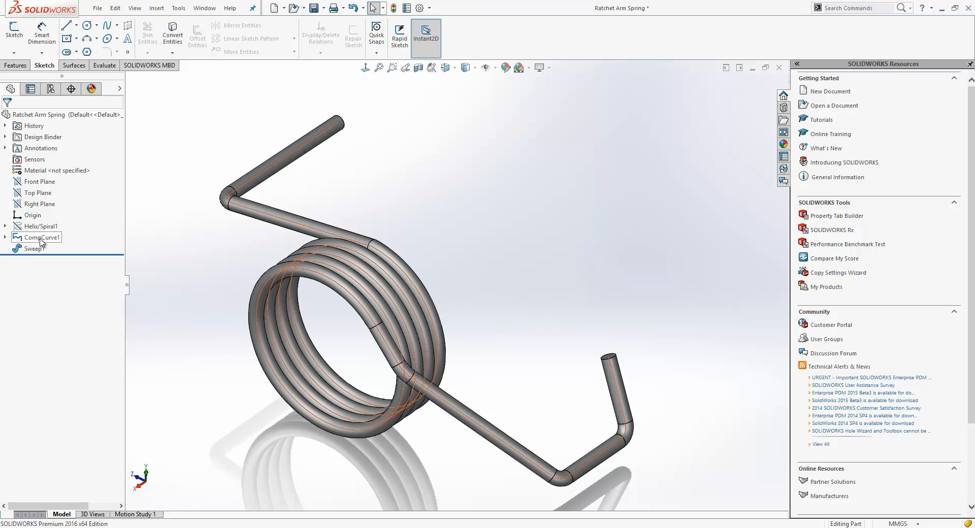
pyautogui.click(35, 248)
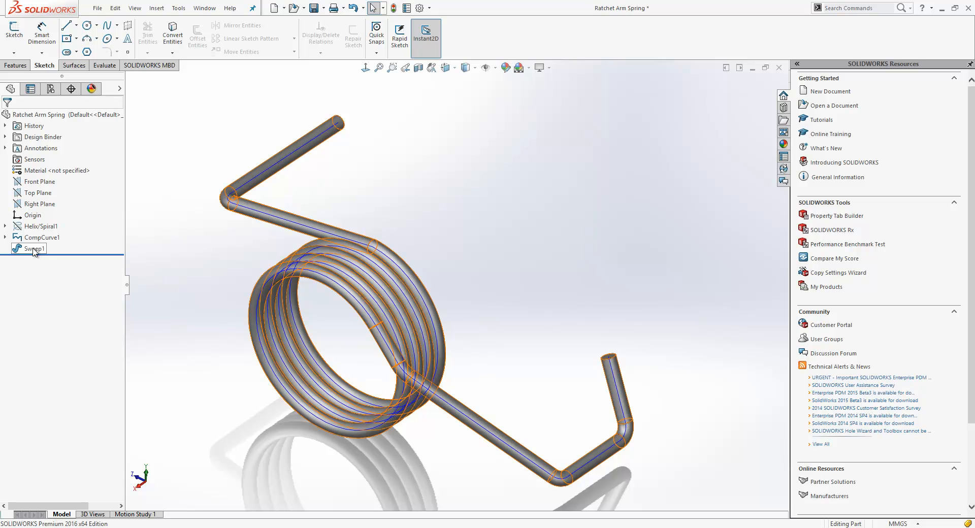
pyautogui.click(41, 236)
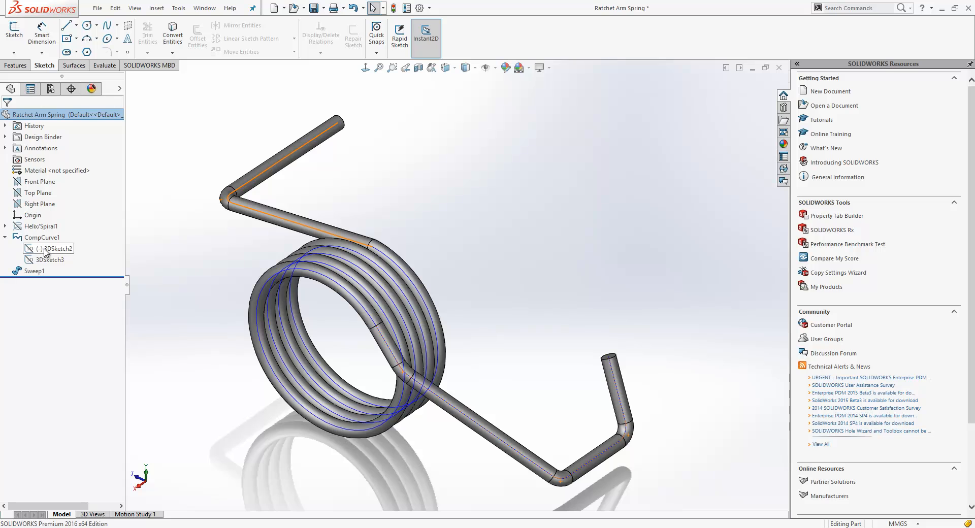
pyautogui.doubleClick(54, 248)
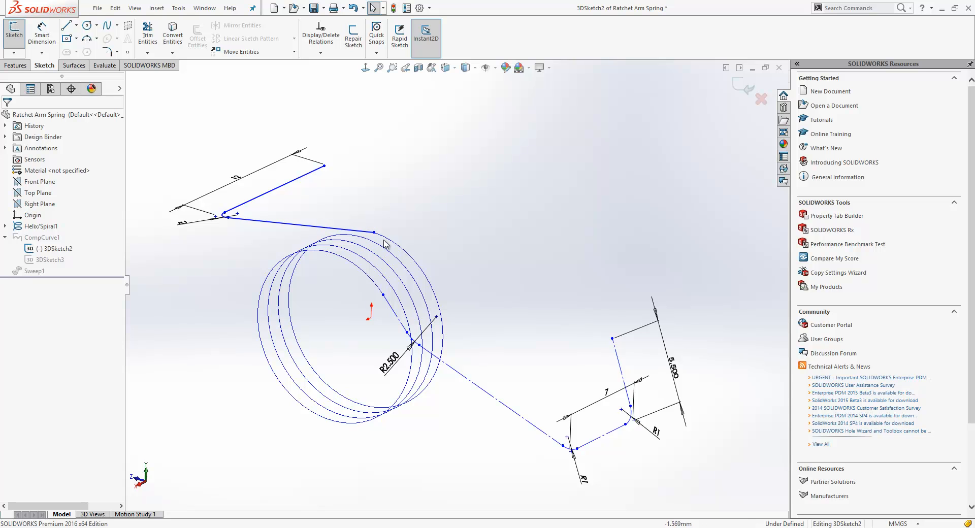
pyautogui.moveTo(453, 227)
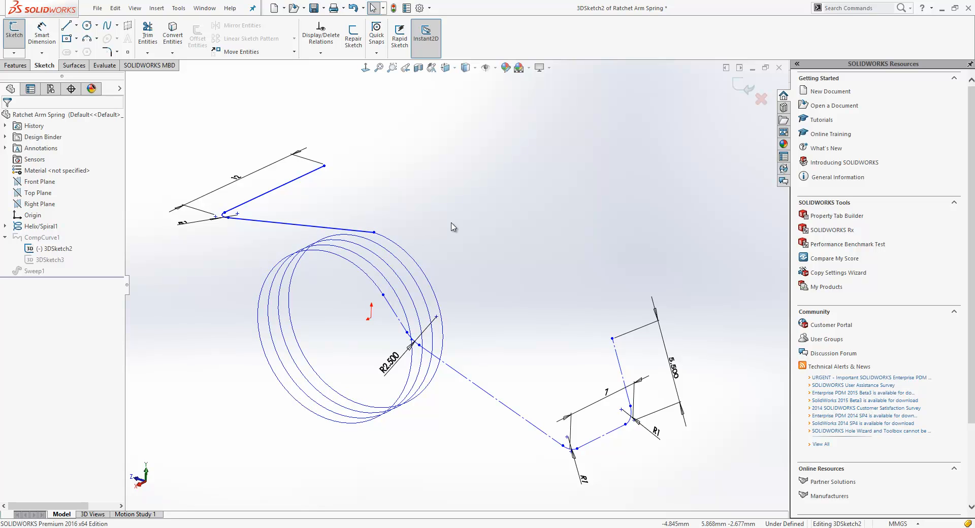
pyautogui.moveTo(379, 207)
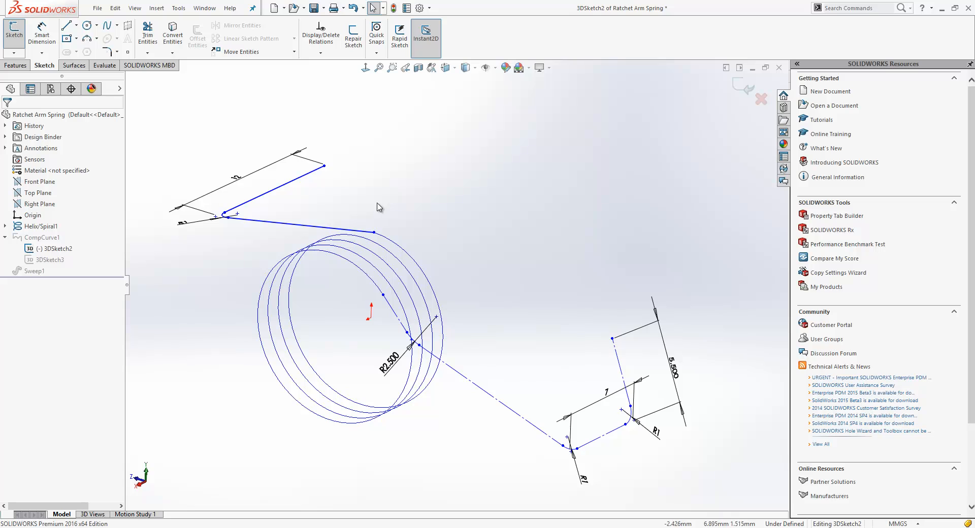
pyautogui.moveTo(398, 252)
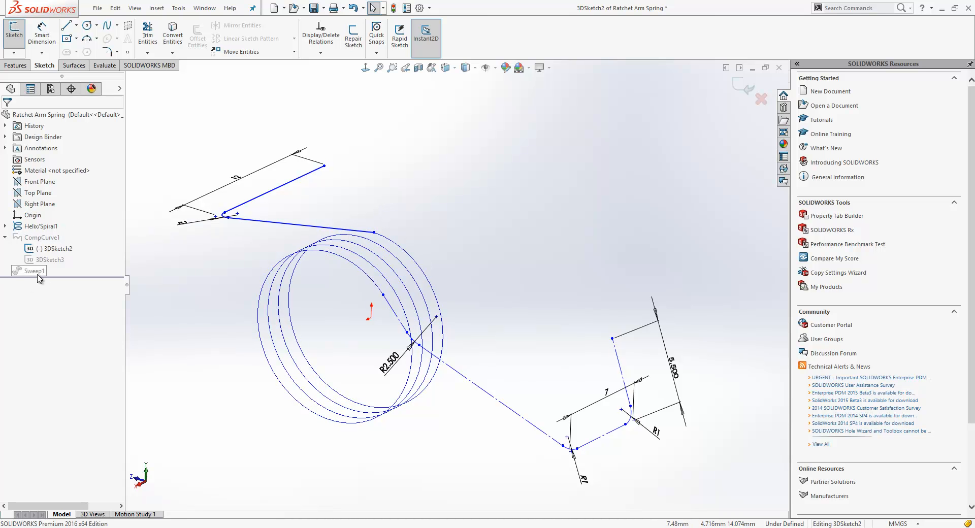
pyautogui.click(56, 248)
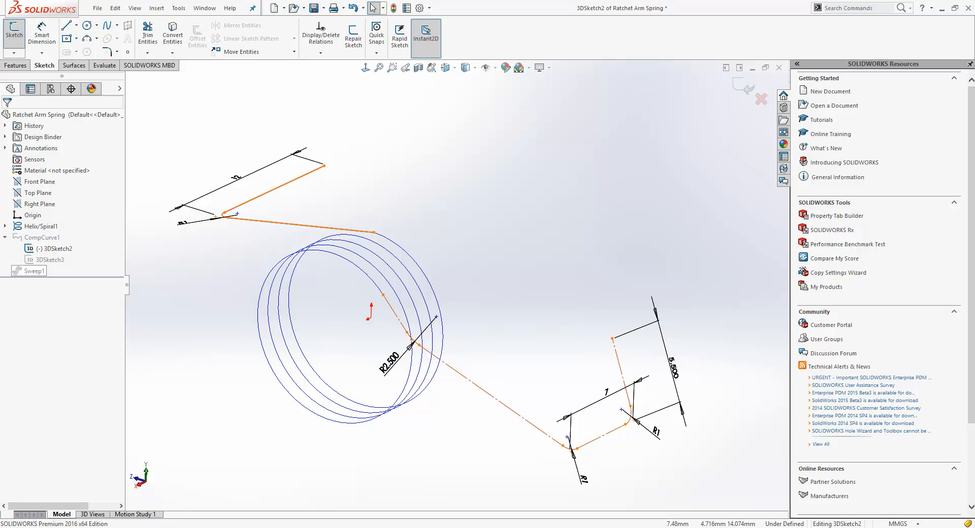
pyautogui.click(396, 243)
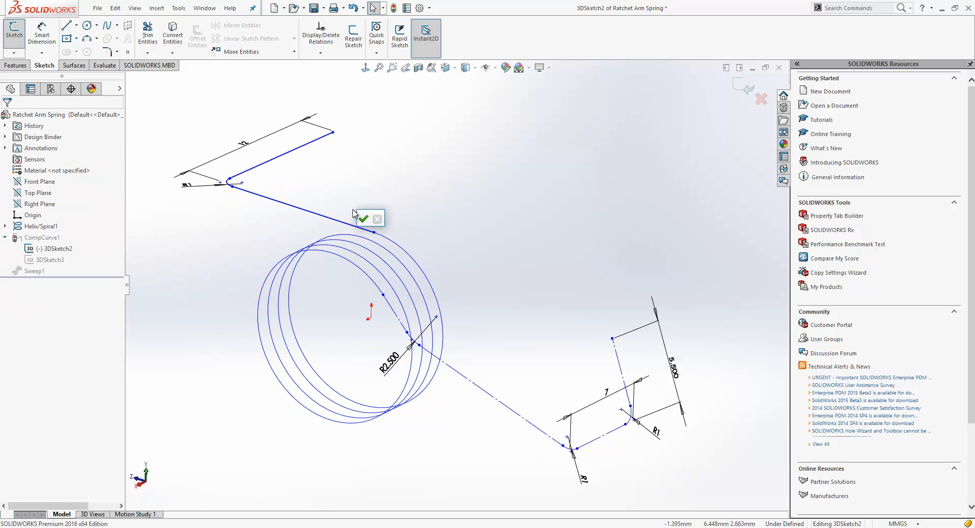
pyautogui.click(362, 219)
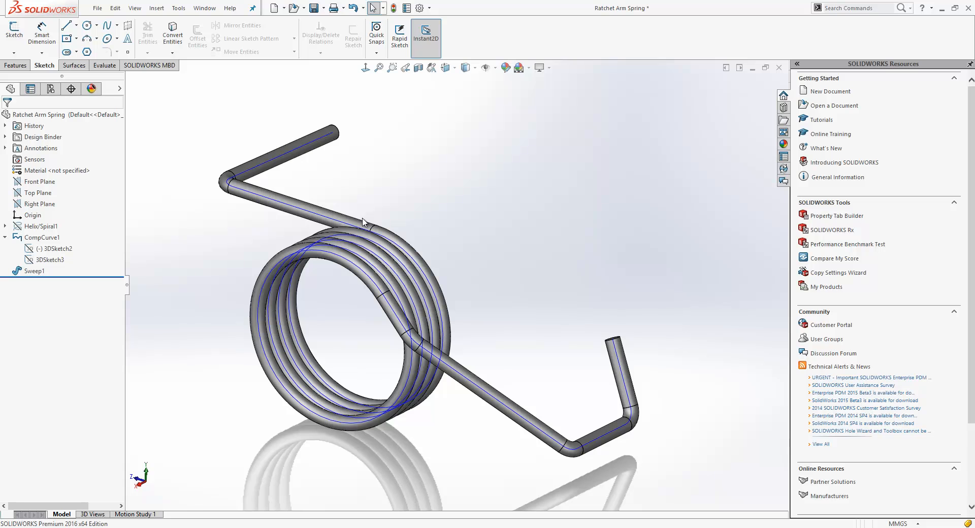
pyautogui.moveTo(368, 226)
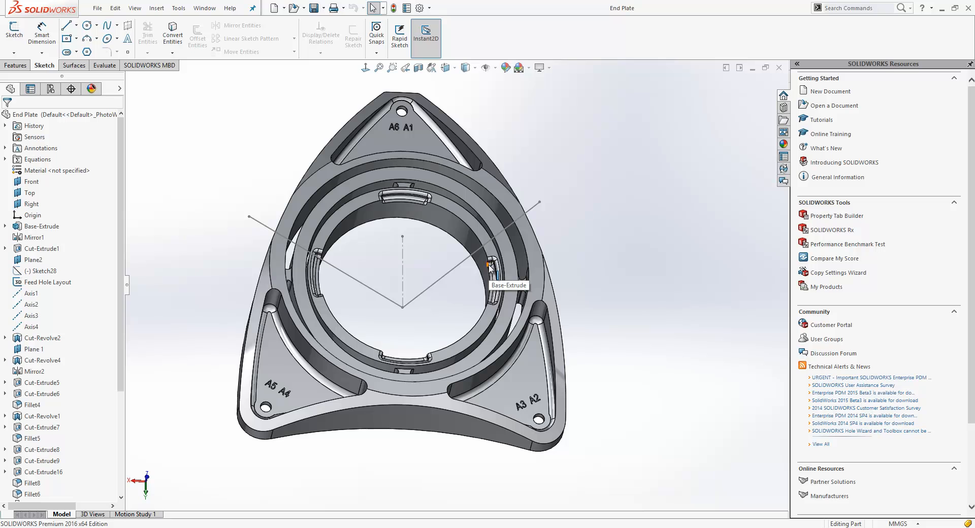
pyautogui.moveTo(467, 282)
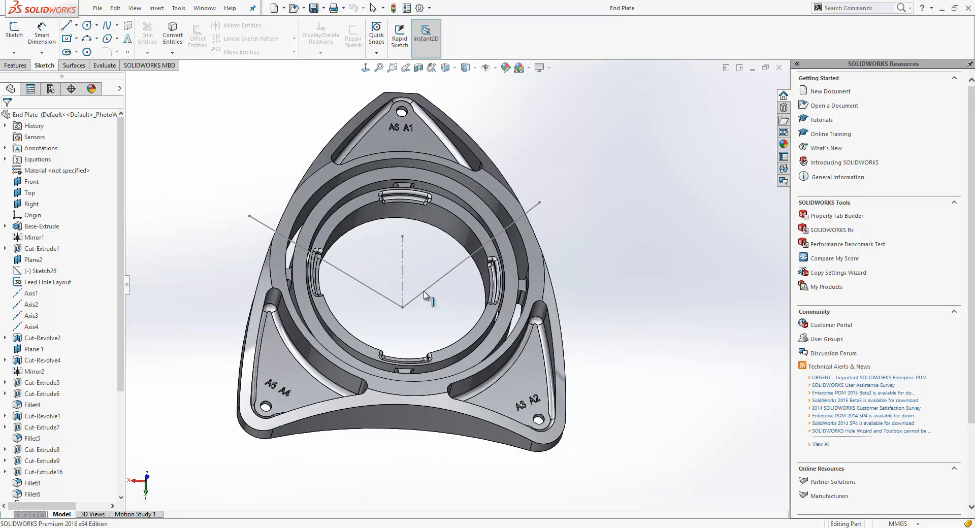
# Start a Swept Cut on the End Plate from the shortcut toolbar and choose Circular Profile.
pyautogui.rightClick(426, 297)
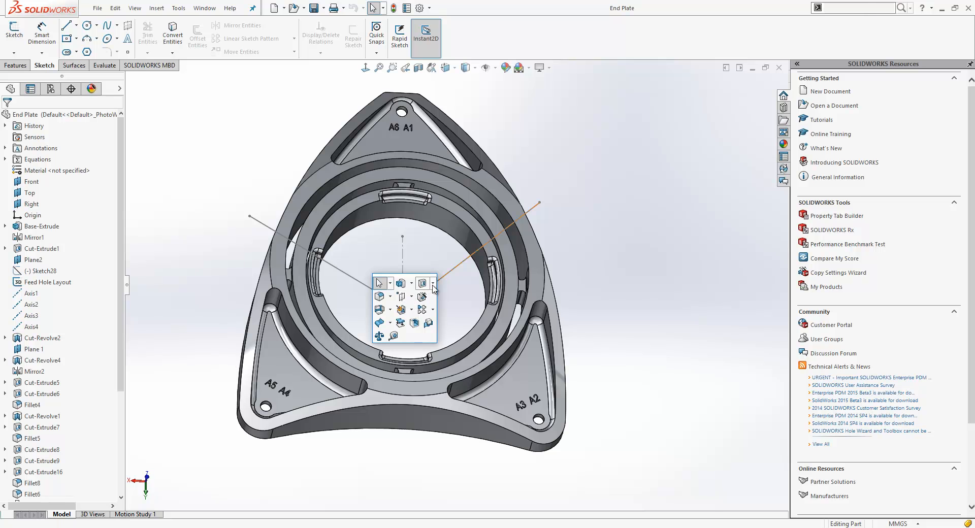
pyautogui.click(425, 283)
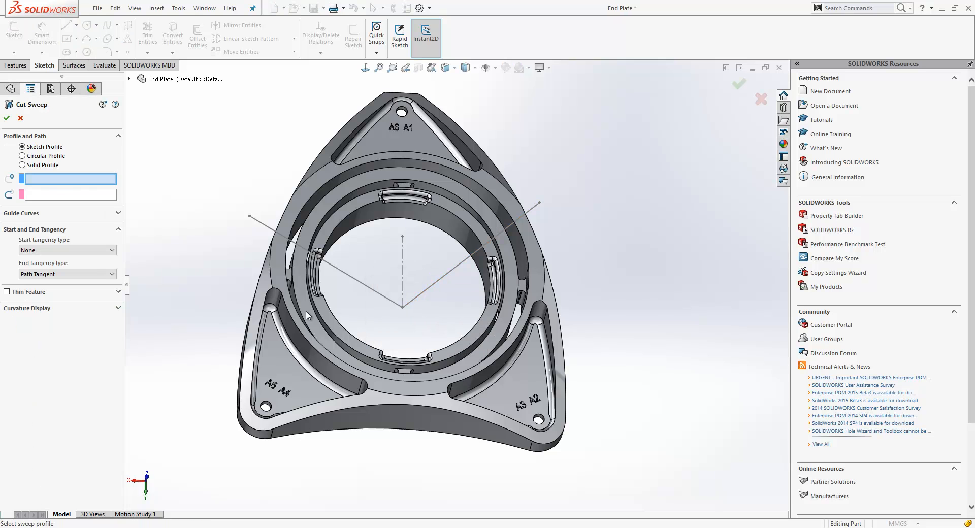
pyautogui.click(23, 155)
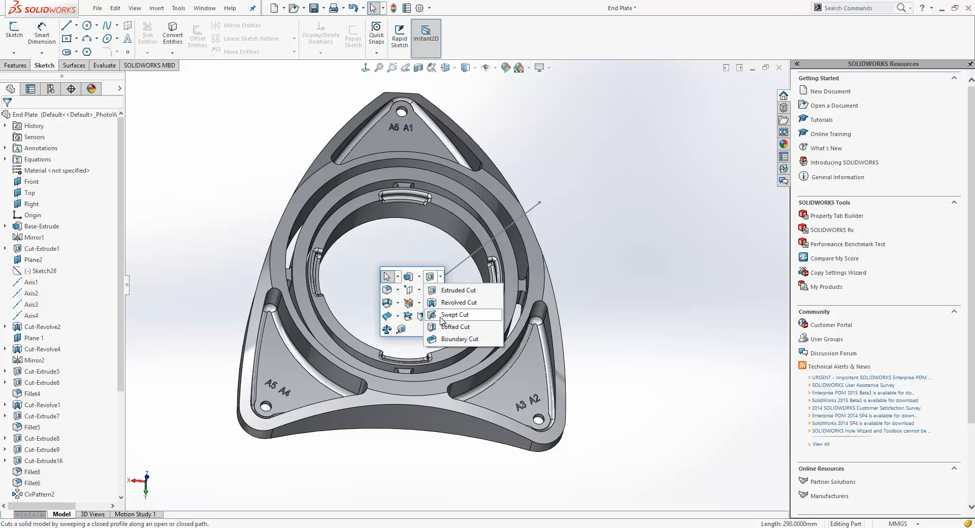
# Swept-cut a 2 mm circular profile along the straight path through the End Plate.
pyautogui.click(456, 315)
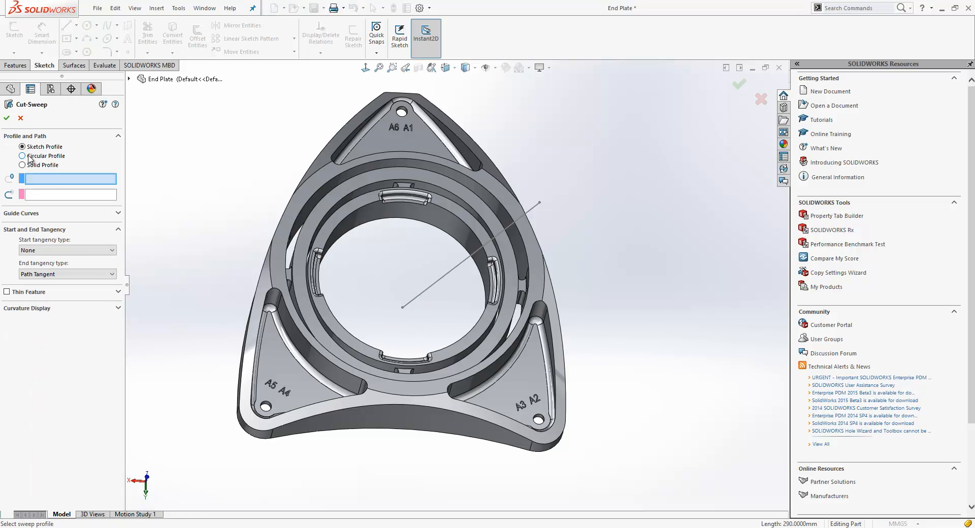
pyautogui.click(22, 157)
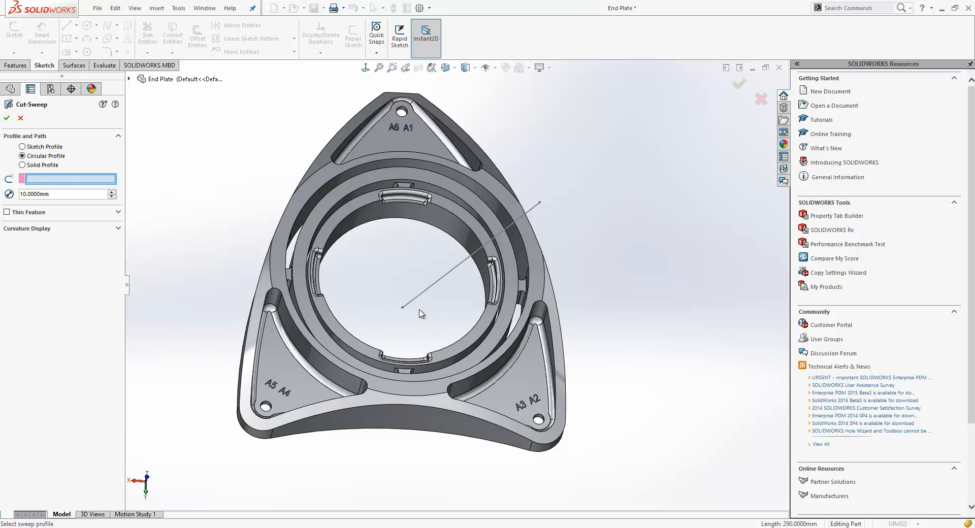
pyautogui.write('2')
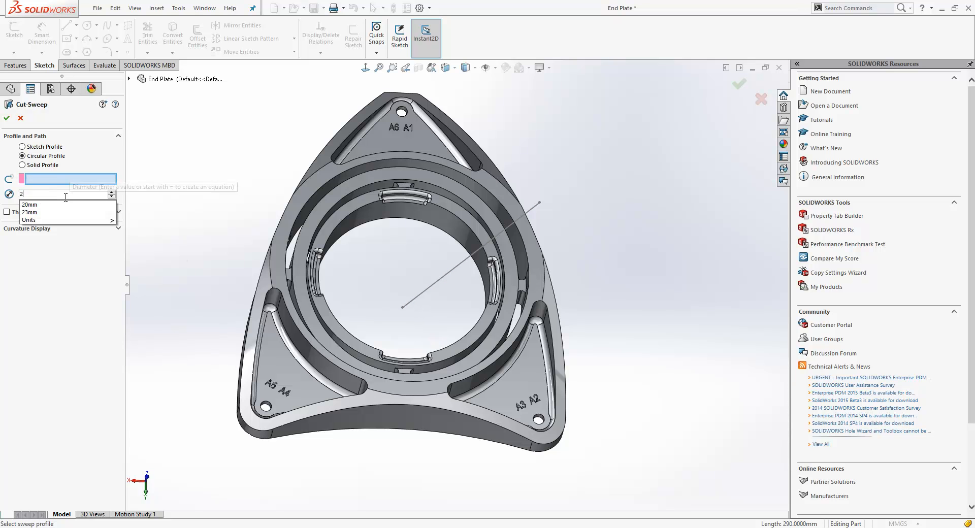
pyautogui.click(28, 205)
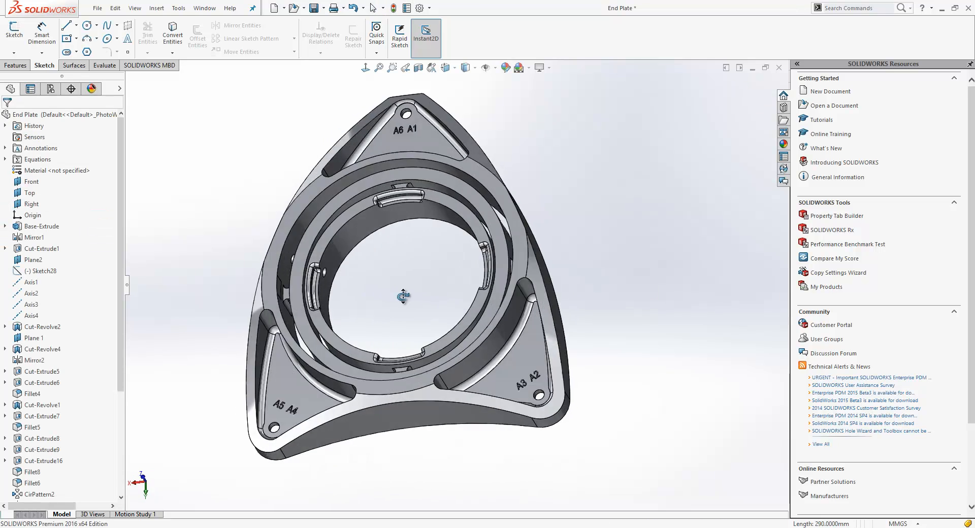
pyautogui.moveTo(404, 297); pyautogui.dragTo(384, 318)
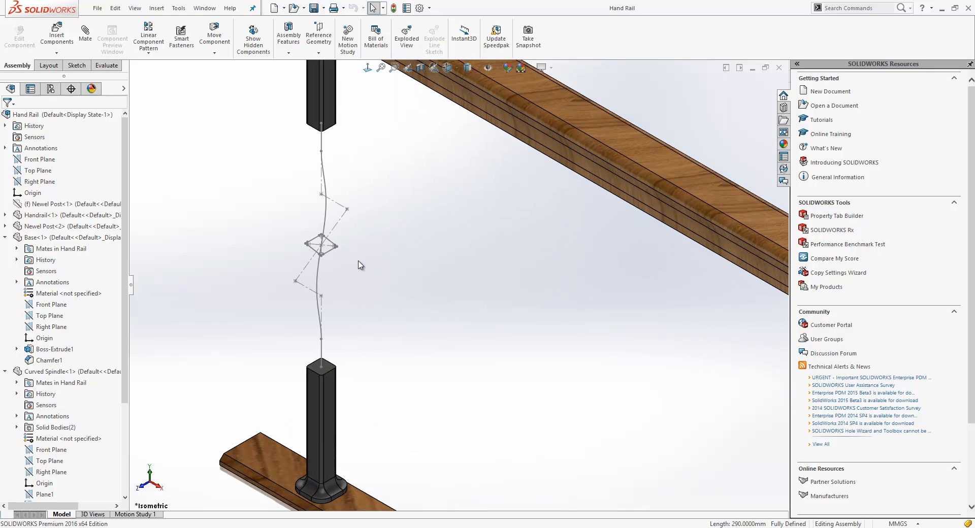
# Edit the Curved Spindle component in the Hand Rail assembly and list the boss/base feature types.
pyautogui.click(329, 214)
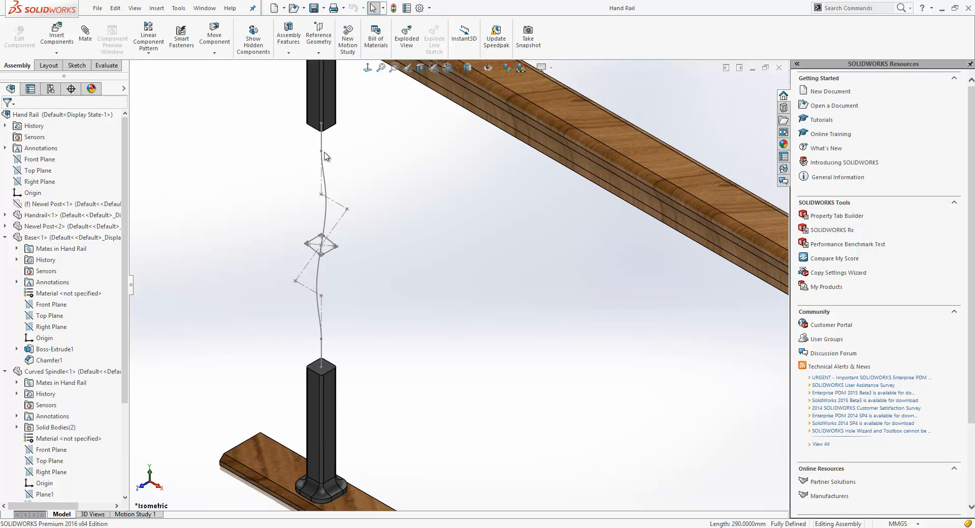
pyautogui.click(318, 244)
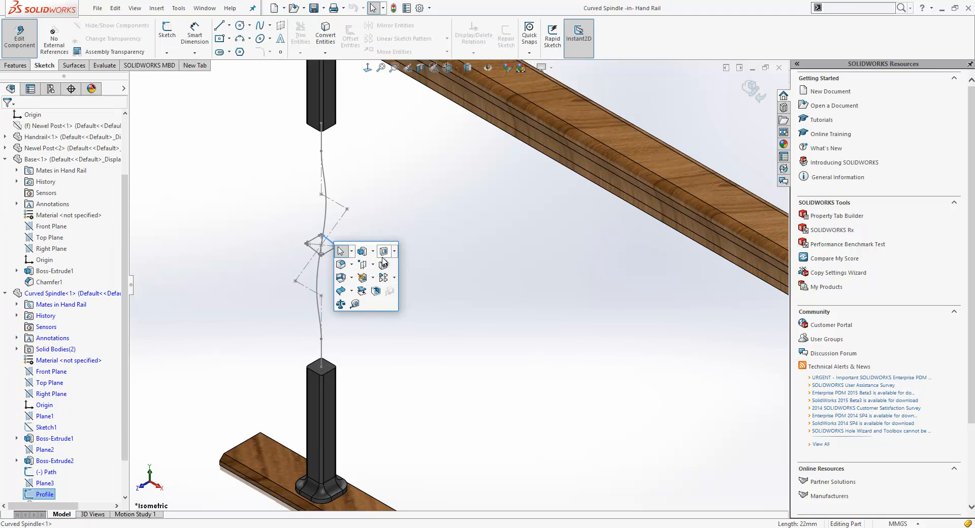
pyautogui.click(372, 251)
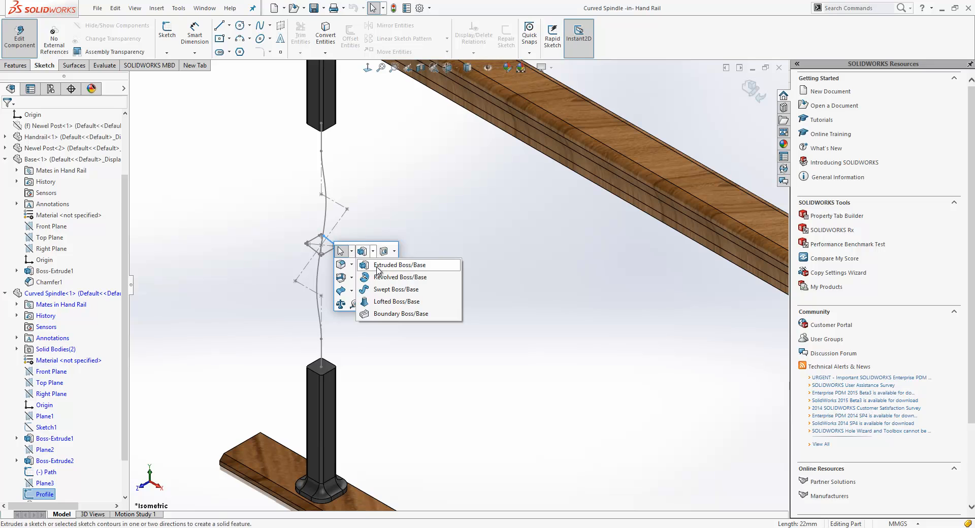
# Start a Swept Boss/Base on the spindle using the Profile sketch along the Path sketch.
pyautogui.click(396, 289)
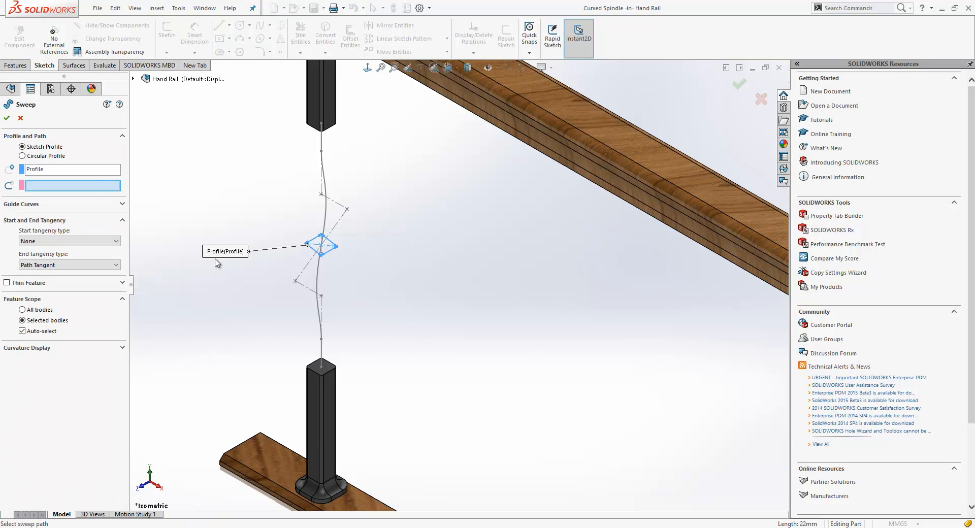
pyautogui.moveTo(292, 195)
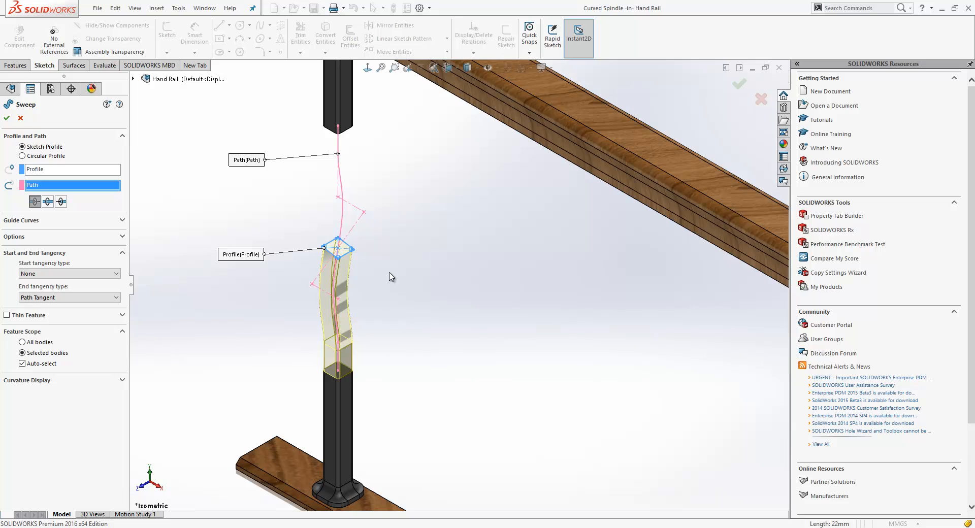
pyautogui.moveTo(353, 447)
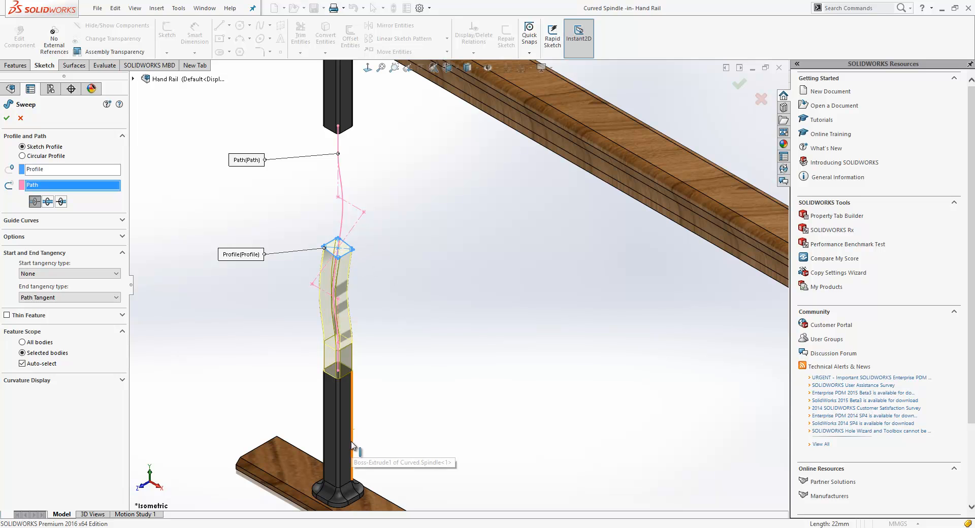
pyautogui.moveTo(449, 324)
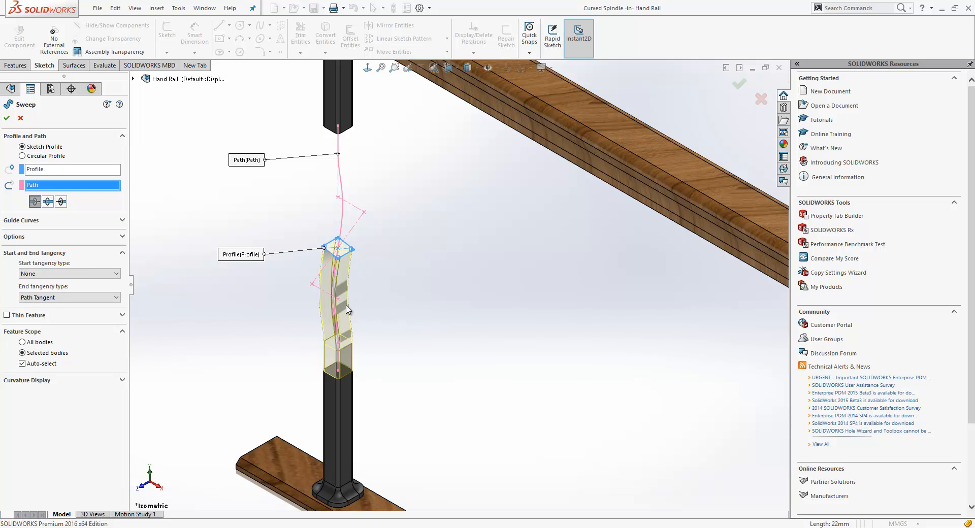
pyautogui.moveTo(128, 213)
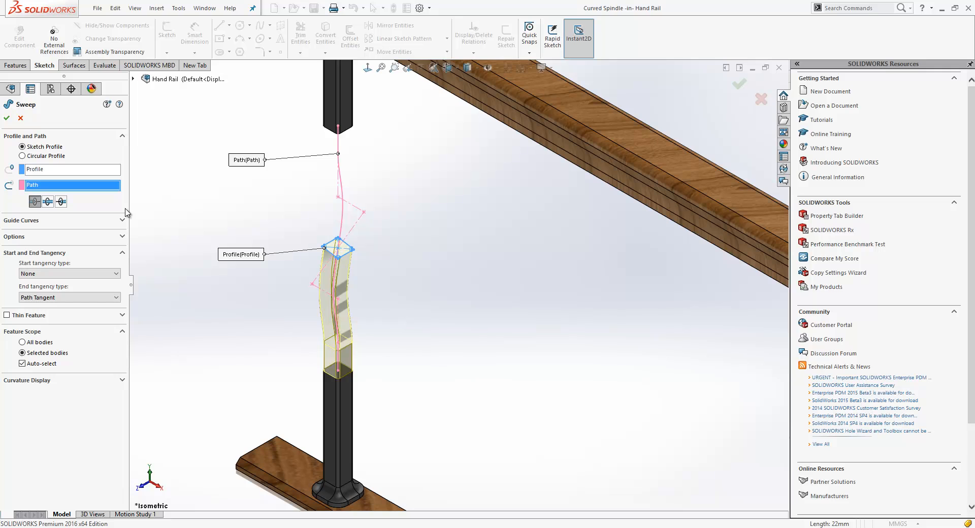
pyautogui.moveTo(52, 223)
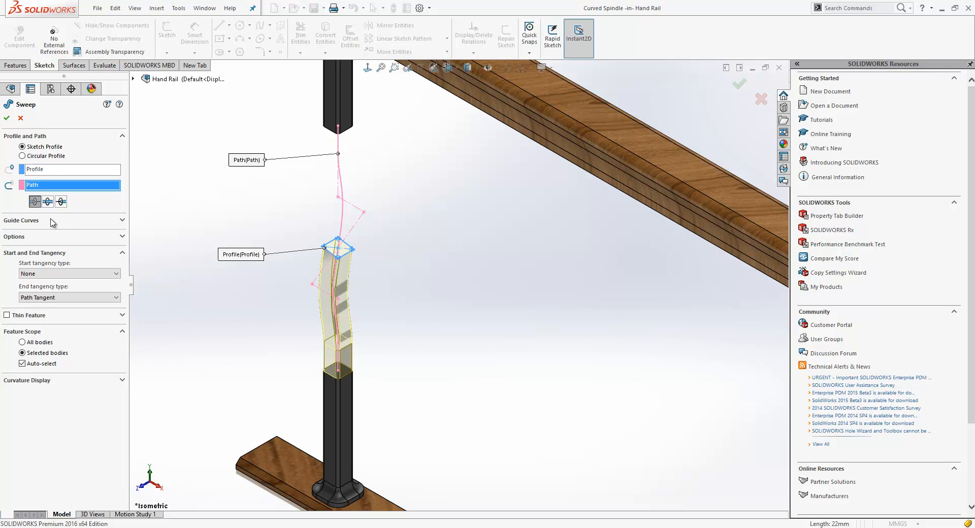
pyautogui.moveTo(35, 201)
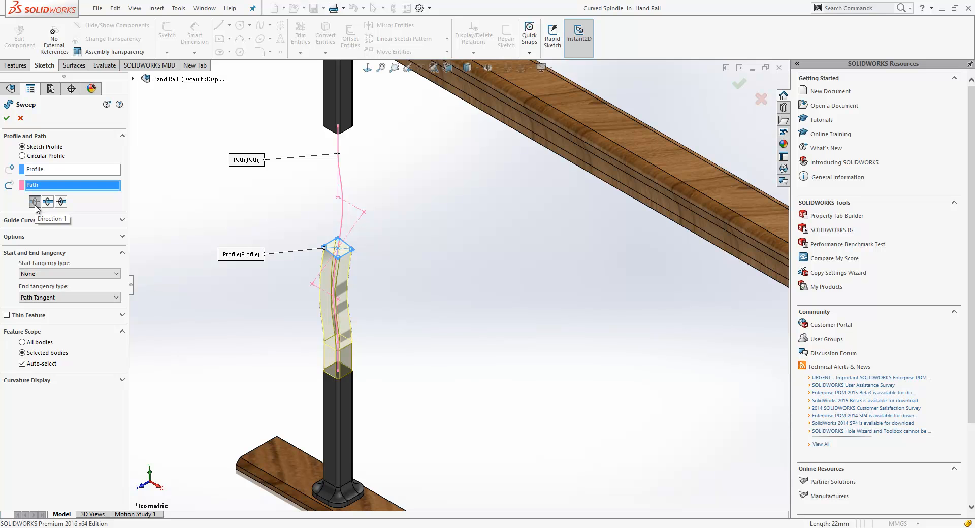
# Make the sweep bidirectional with a specified twist of 1 revolution.
pyautogui.click(60, 201)
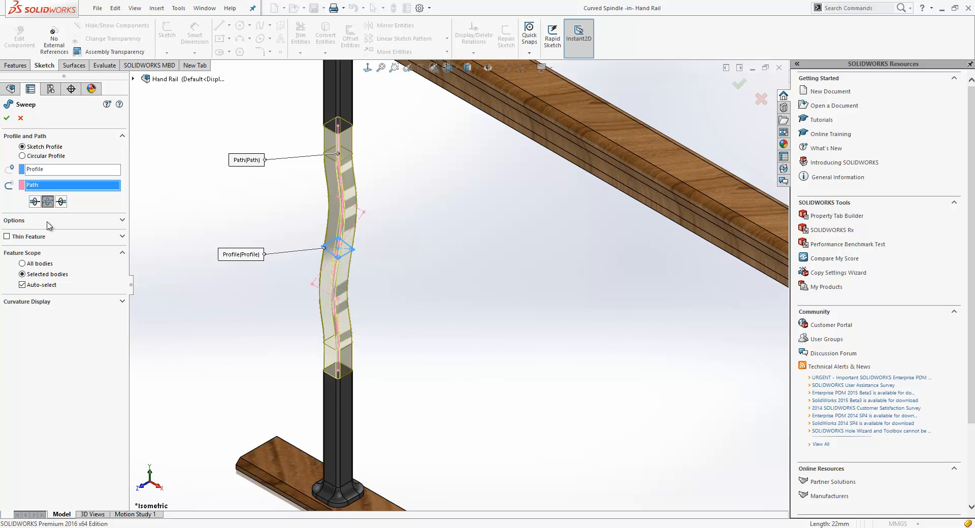
pyautogui.click(14, 221)
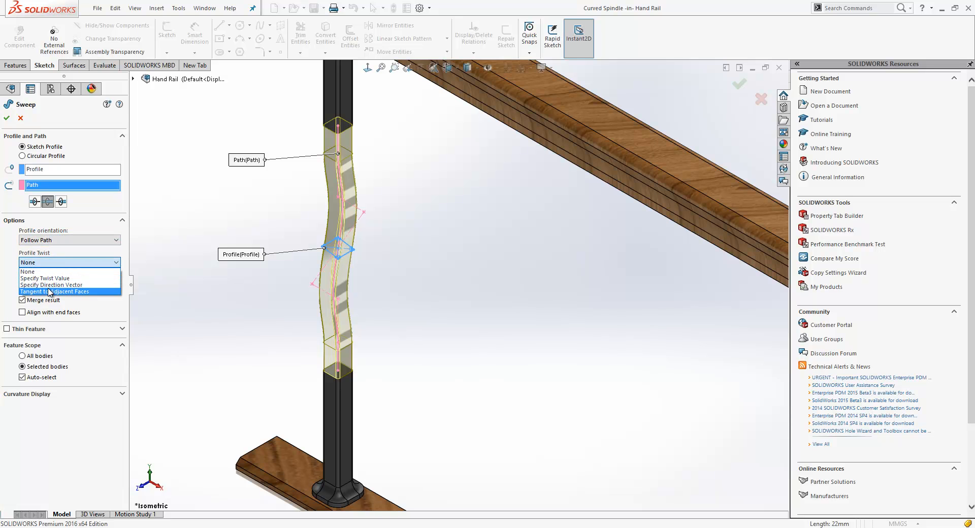
pyautogui.click(44, 278)
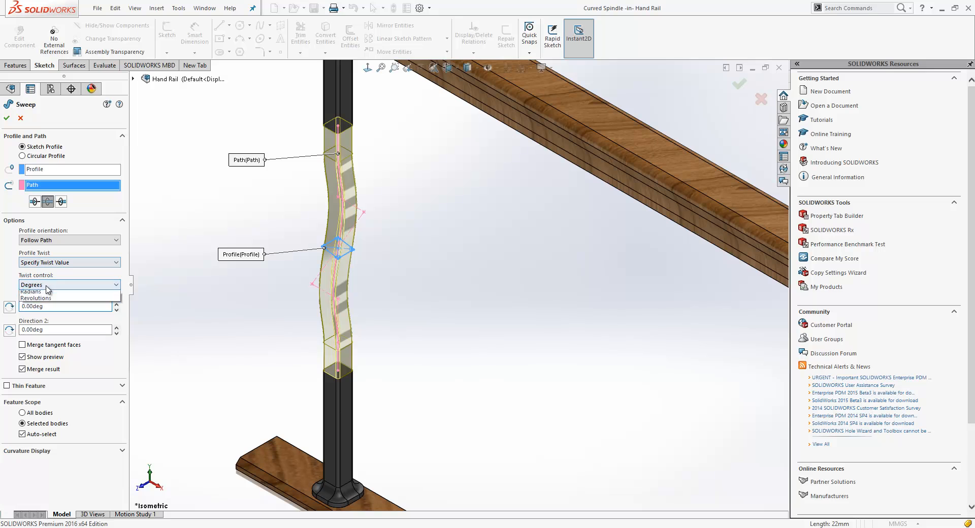
pyautogui.click(35, 298)
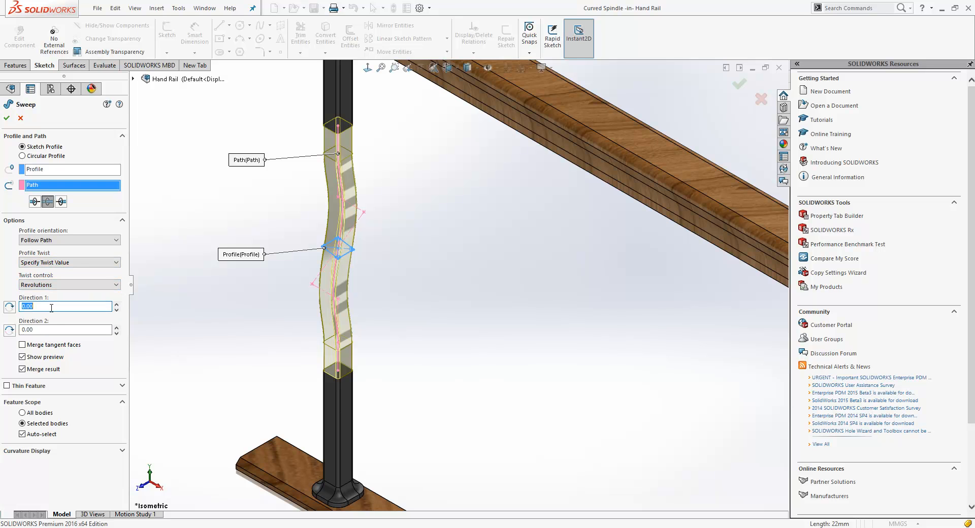
pyautogui.write('1')
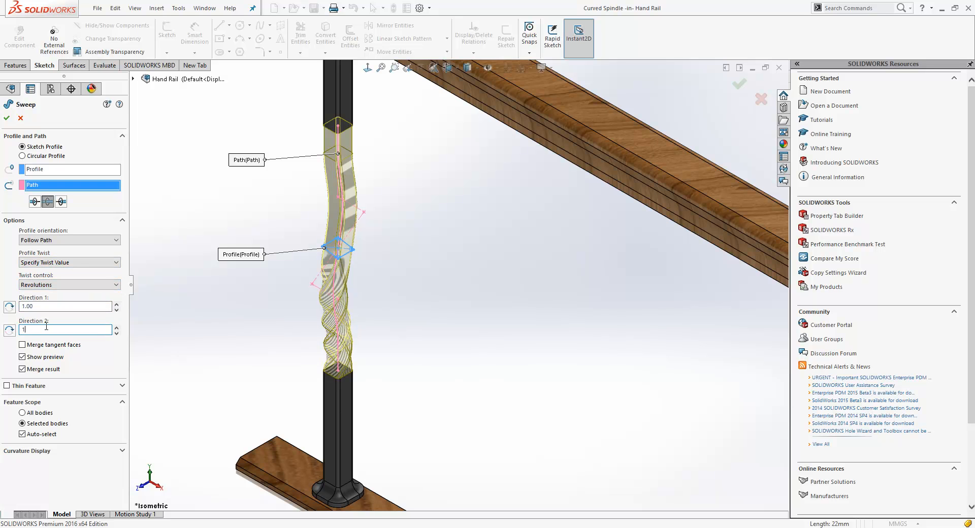